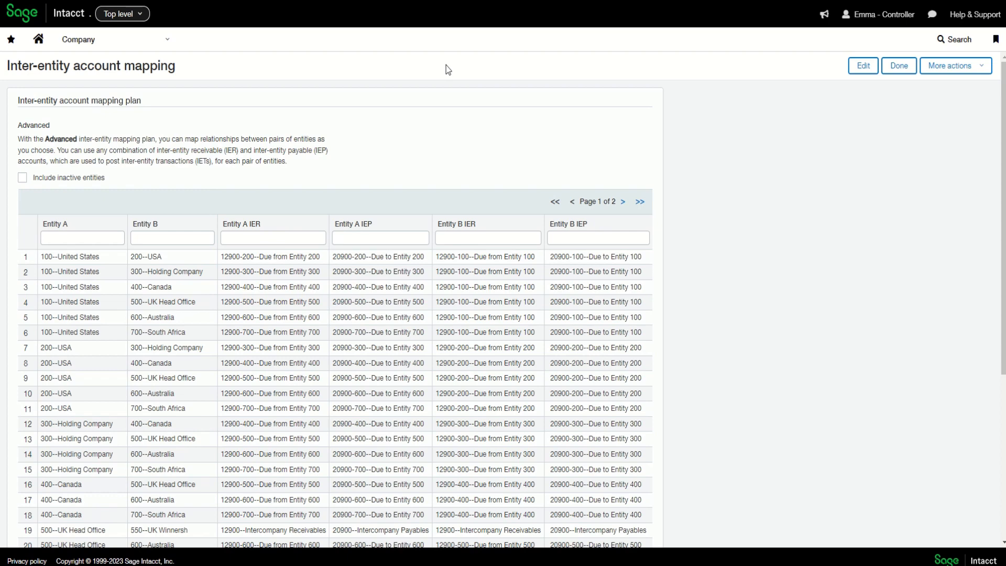
pyautogui.moveTo(411, 170)
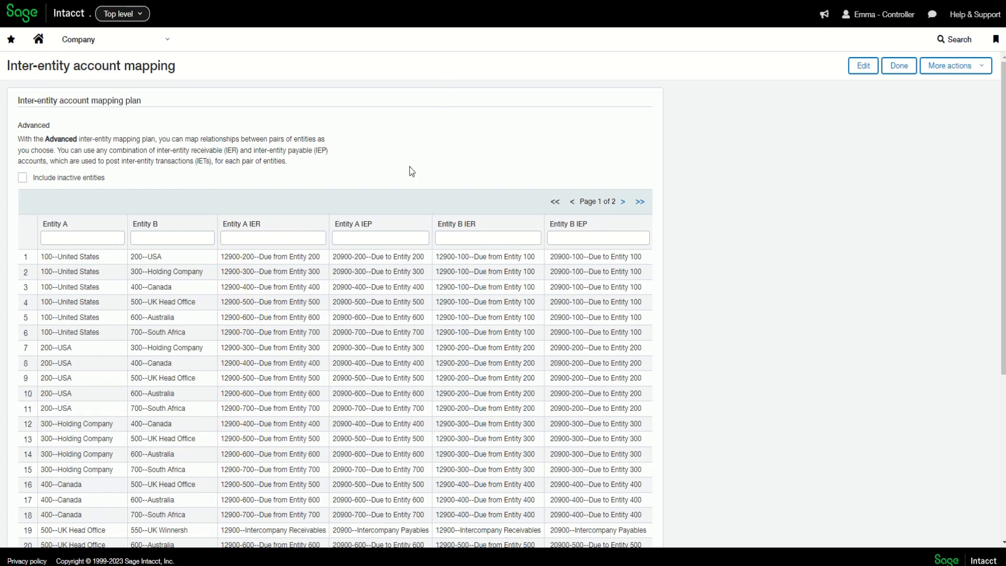
pyautogui.scroll(-3)
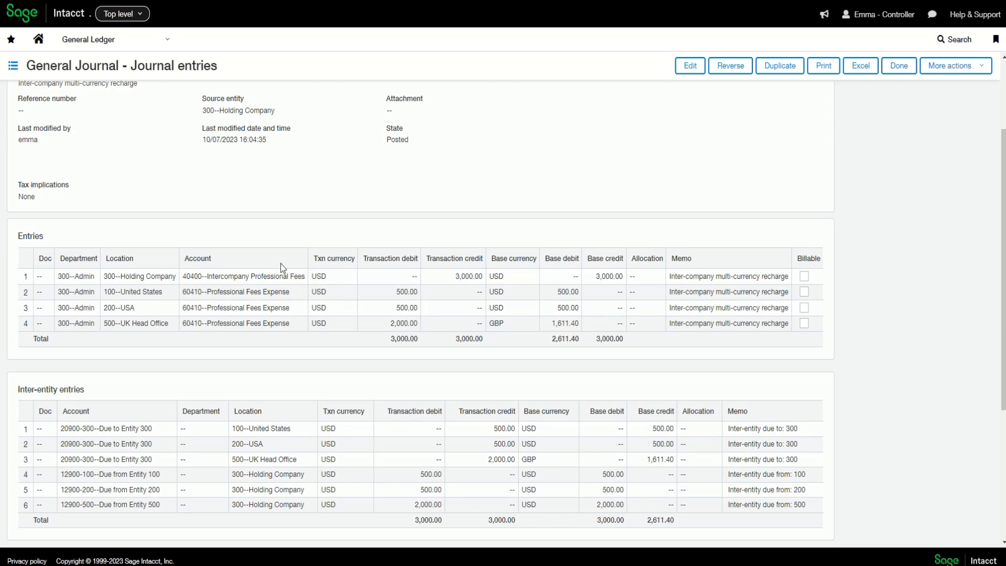
pyautogui.moveTo(526, 321)
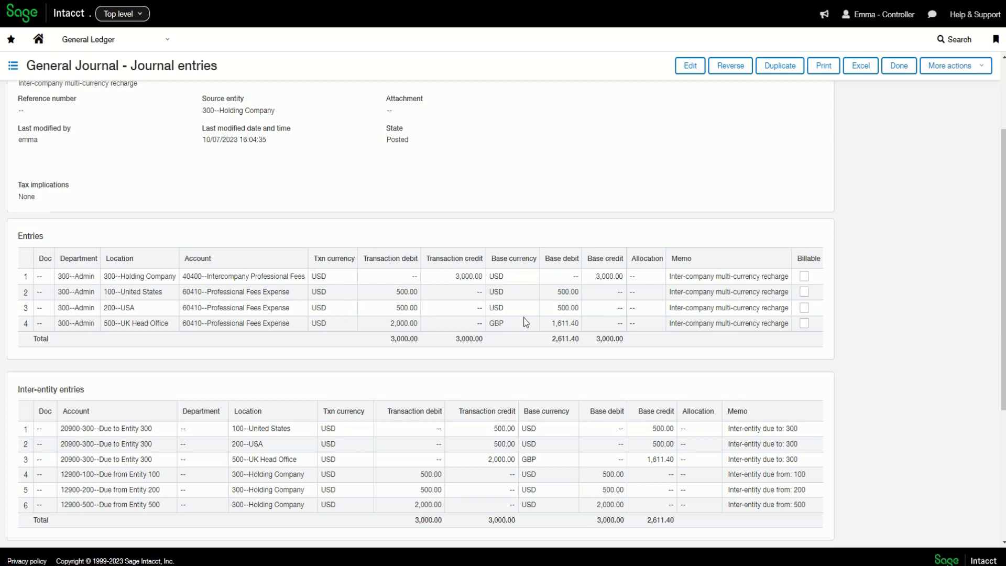
pyautogui.moveTo(512, 341)
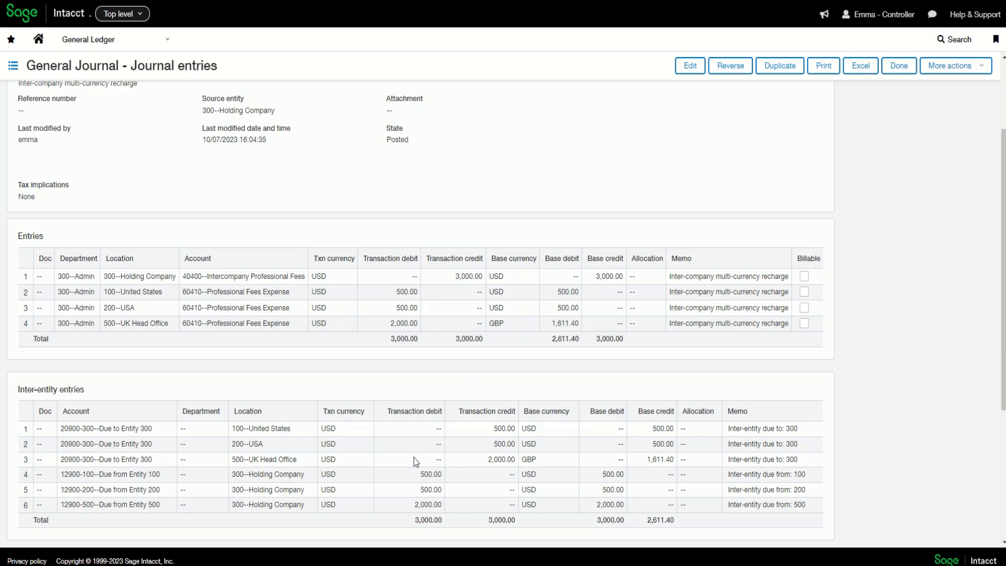
pyautogui.moveTo(401, 441)
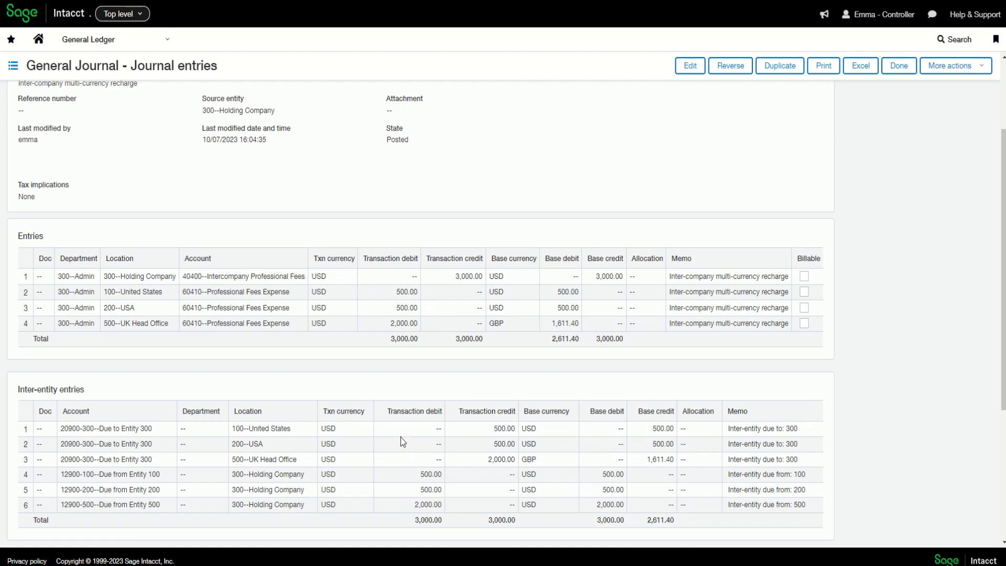
pyautogui.moveTo(378, 446)
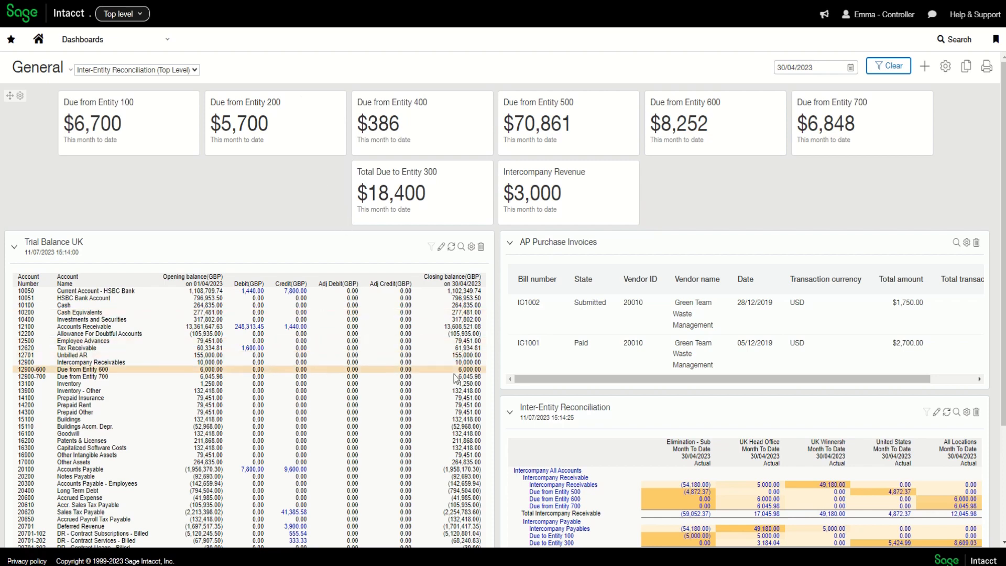
pyautogui.scroll(-3)
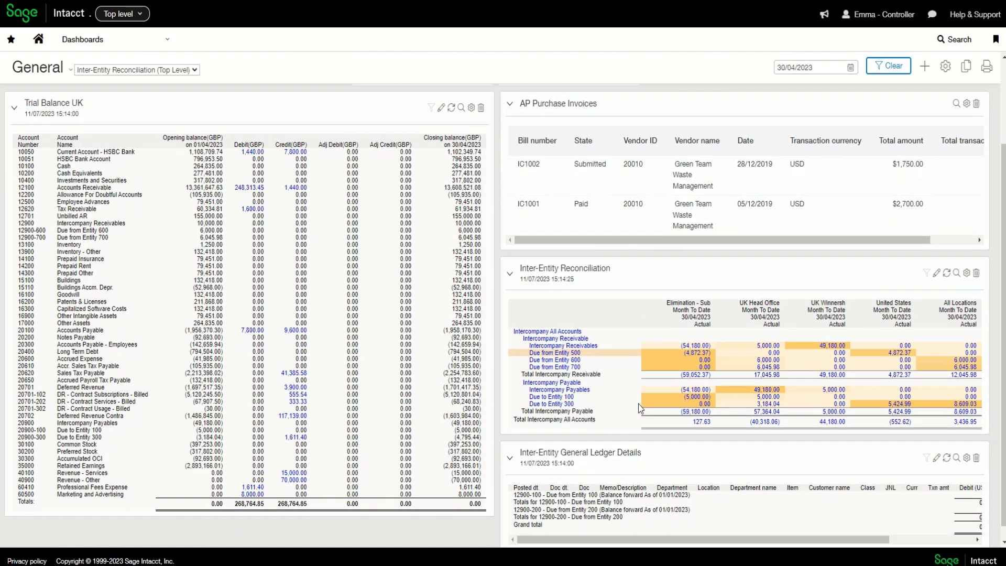
pyautogui.scroll(3)
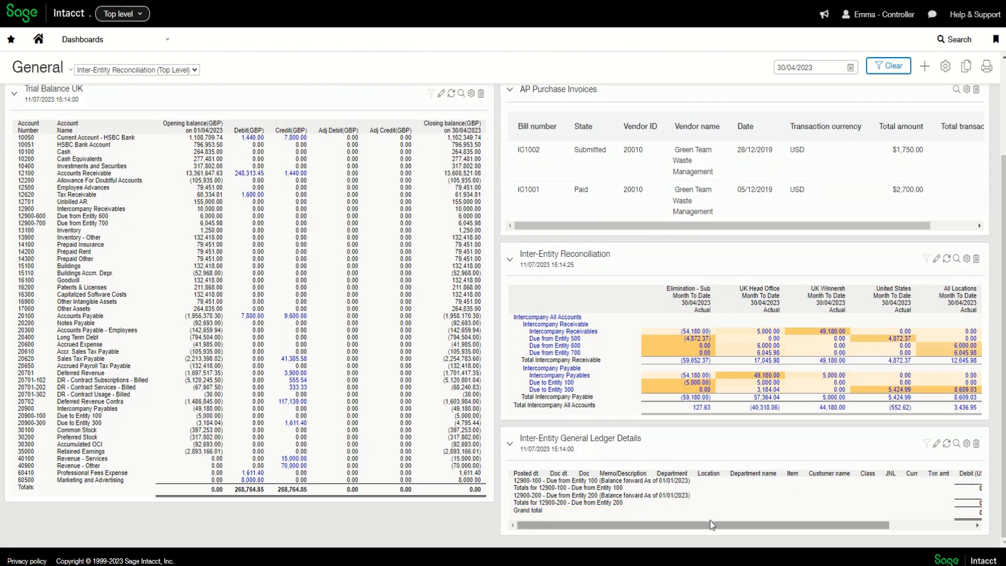